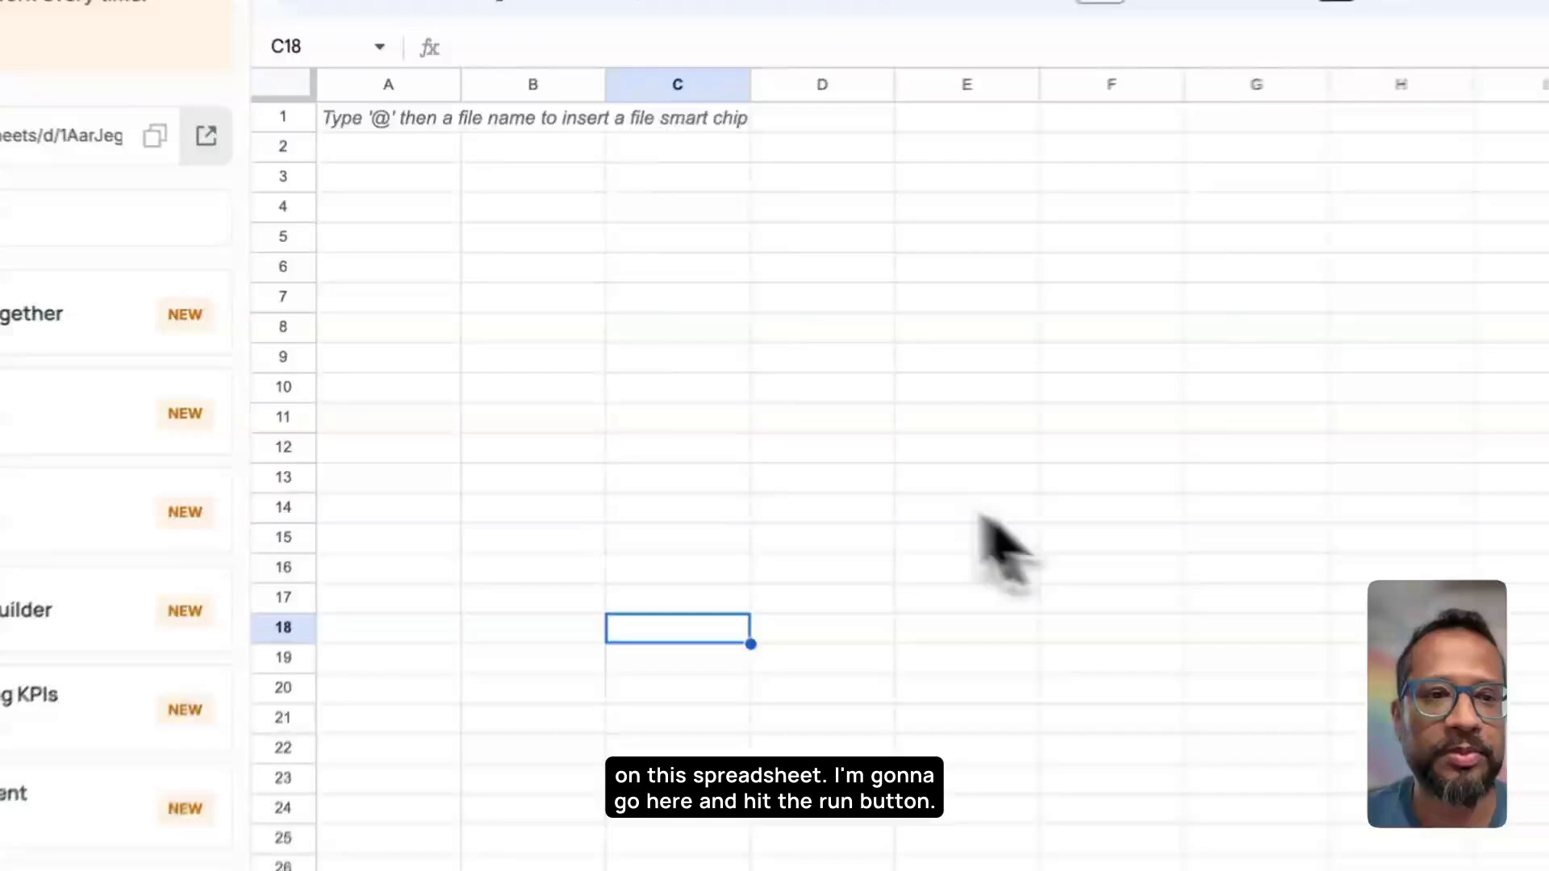
- Select the Frequently Bought Together hop in the Hops sidebar to bring up its Run Hop dialog
click(271, 530)
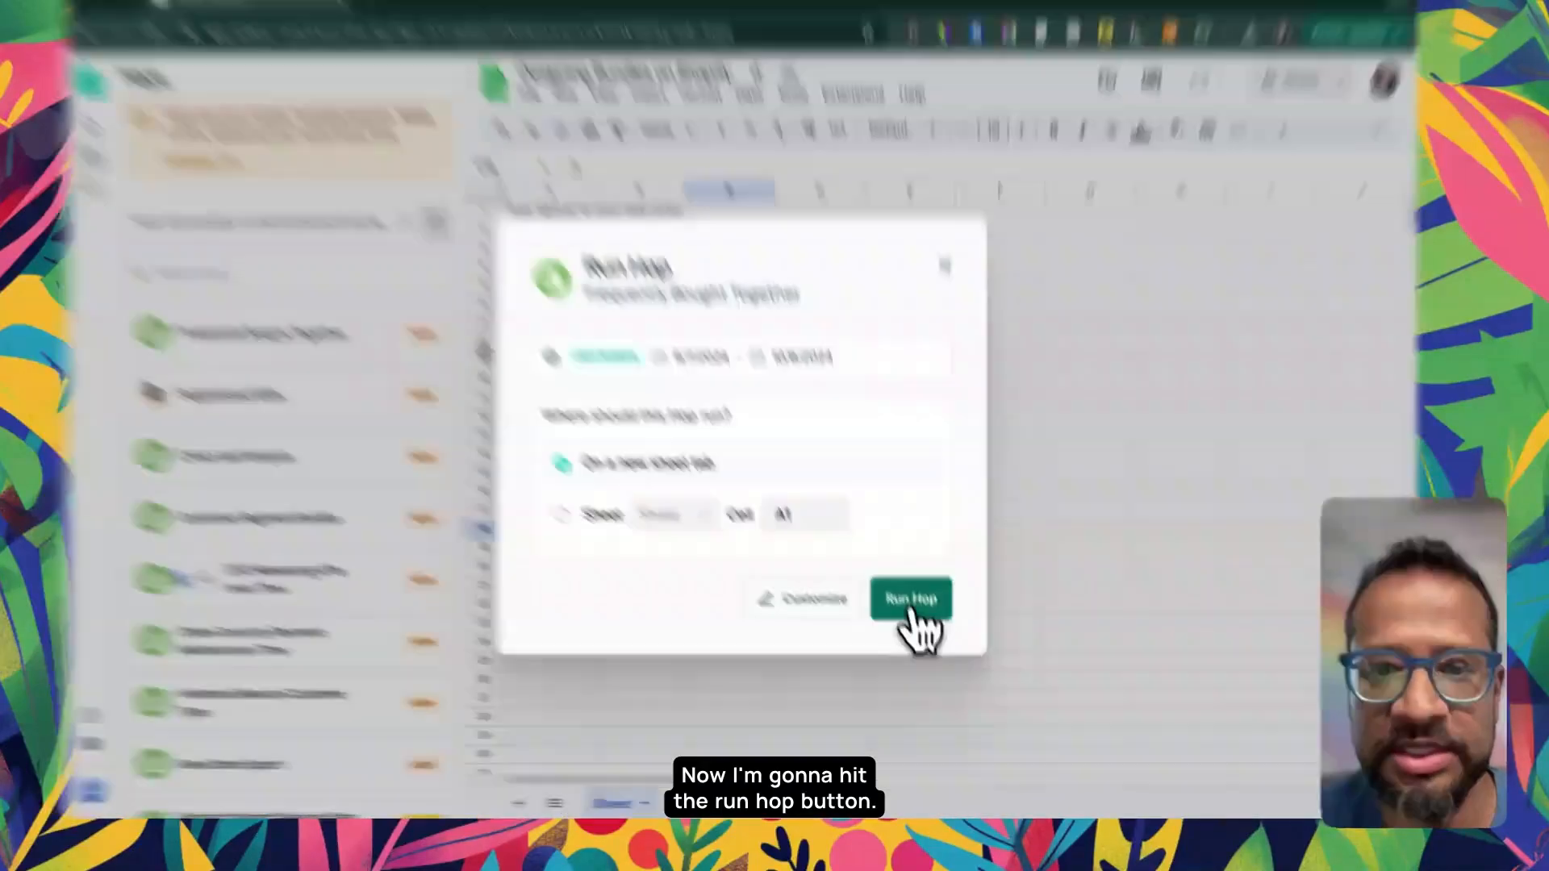
- Run the hop for the last 30 days with output directed onto a new sheet tab
click(909, 597)
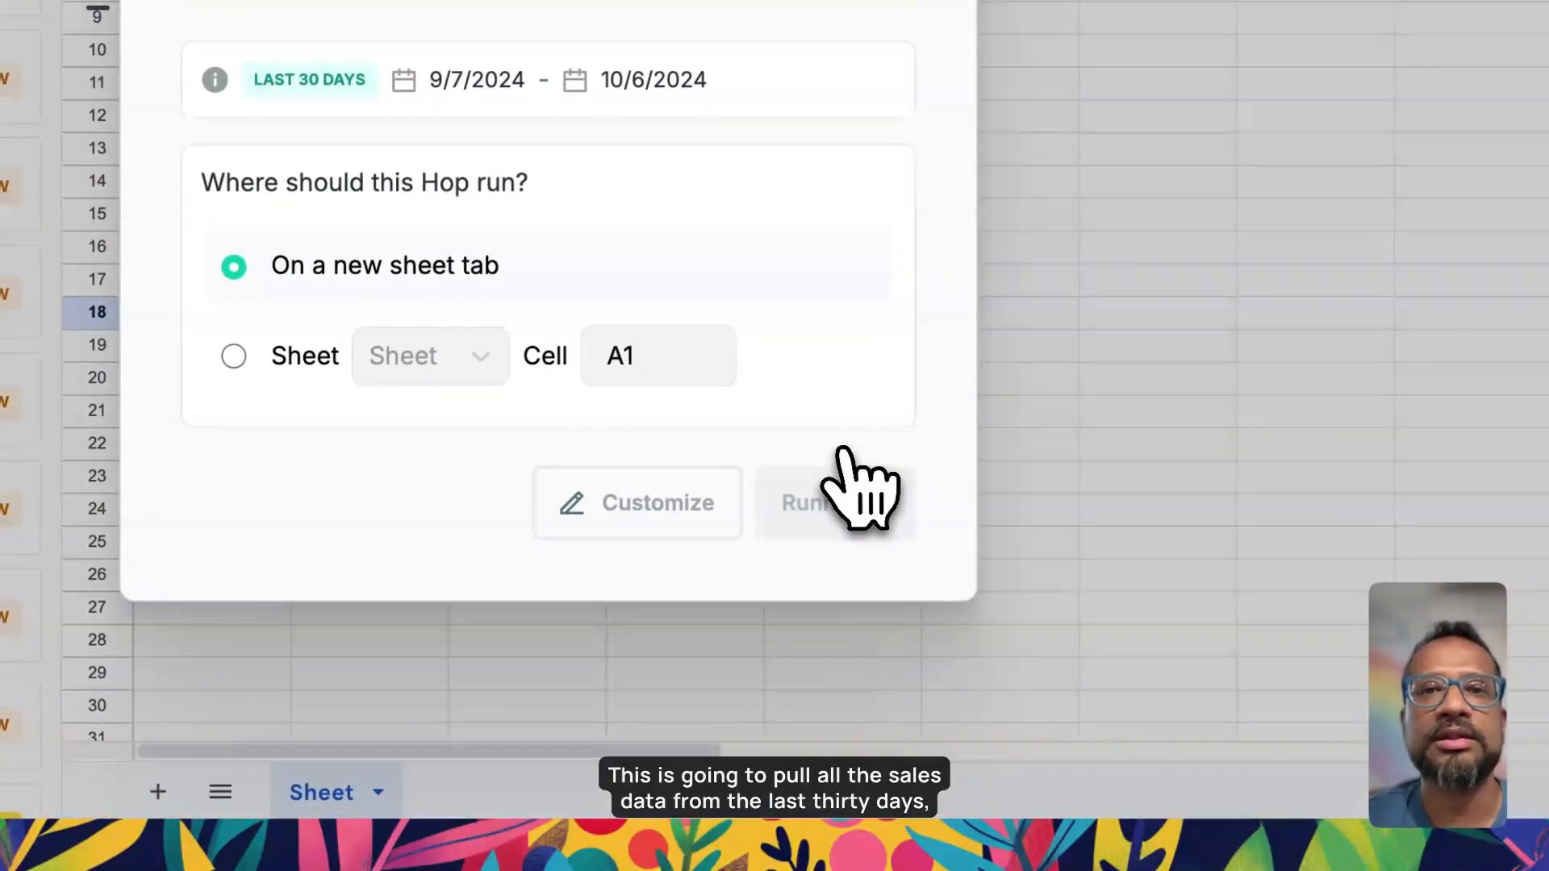
click(807, 502)
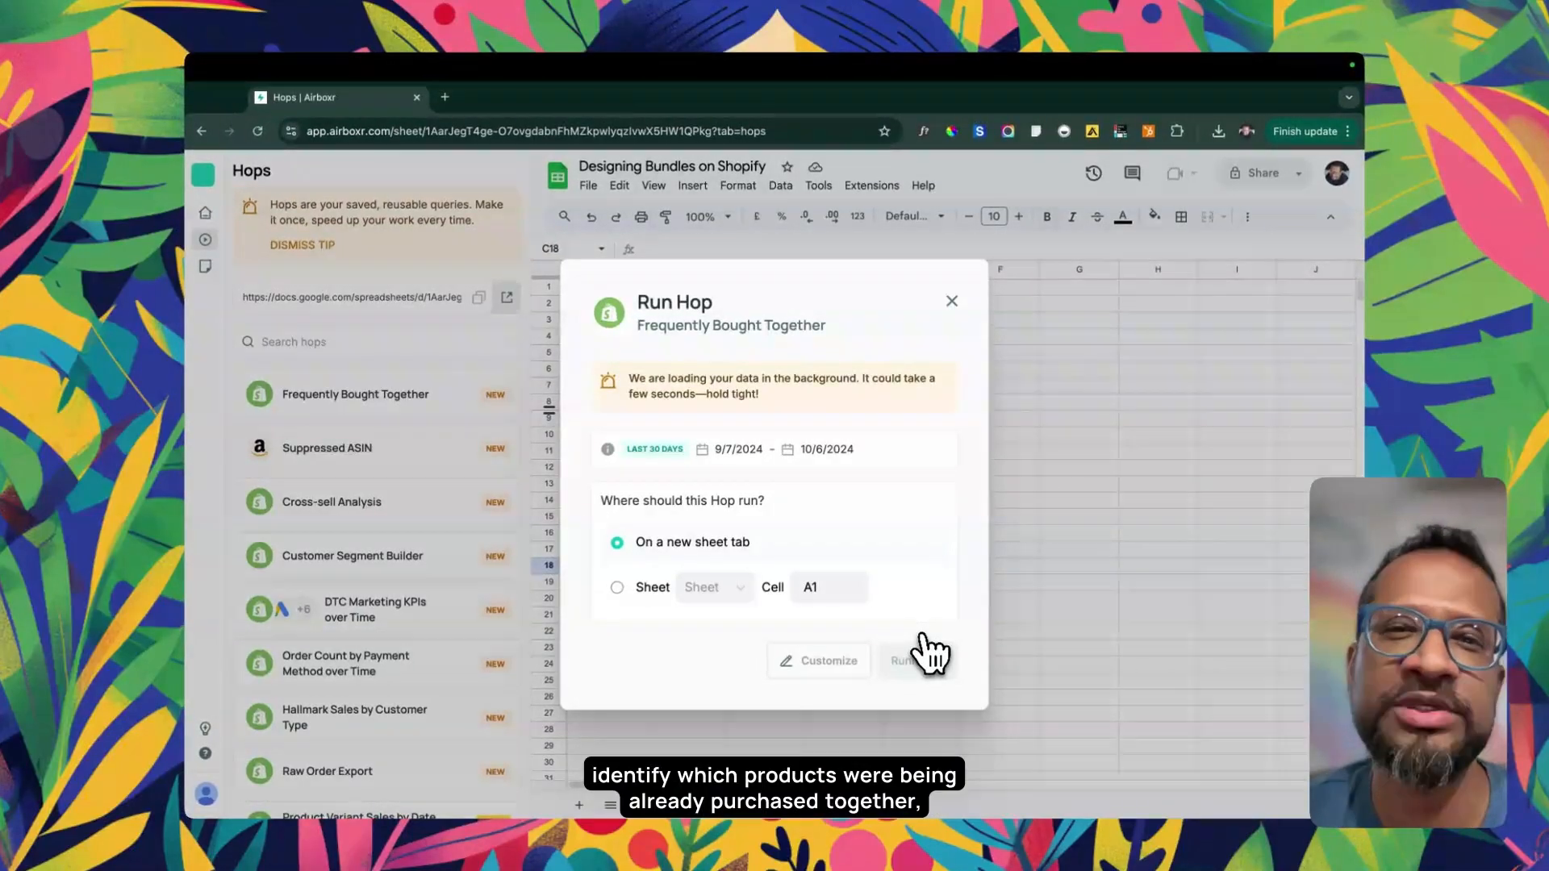
click(902, 660)
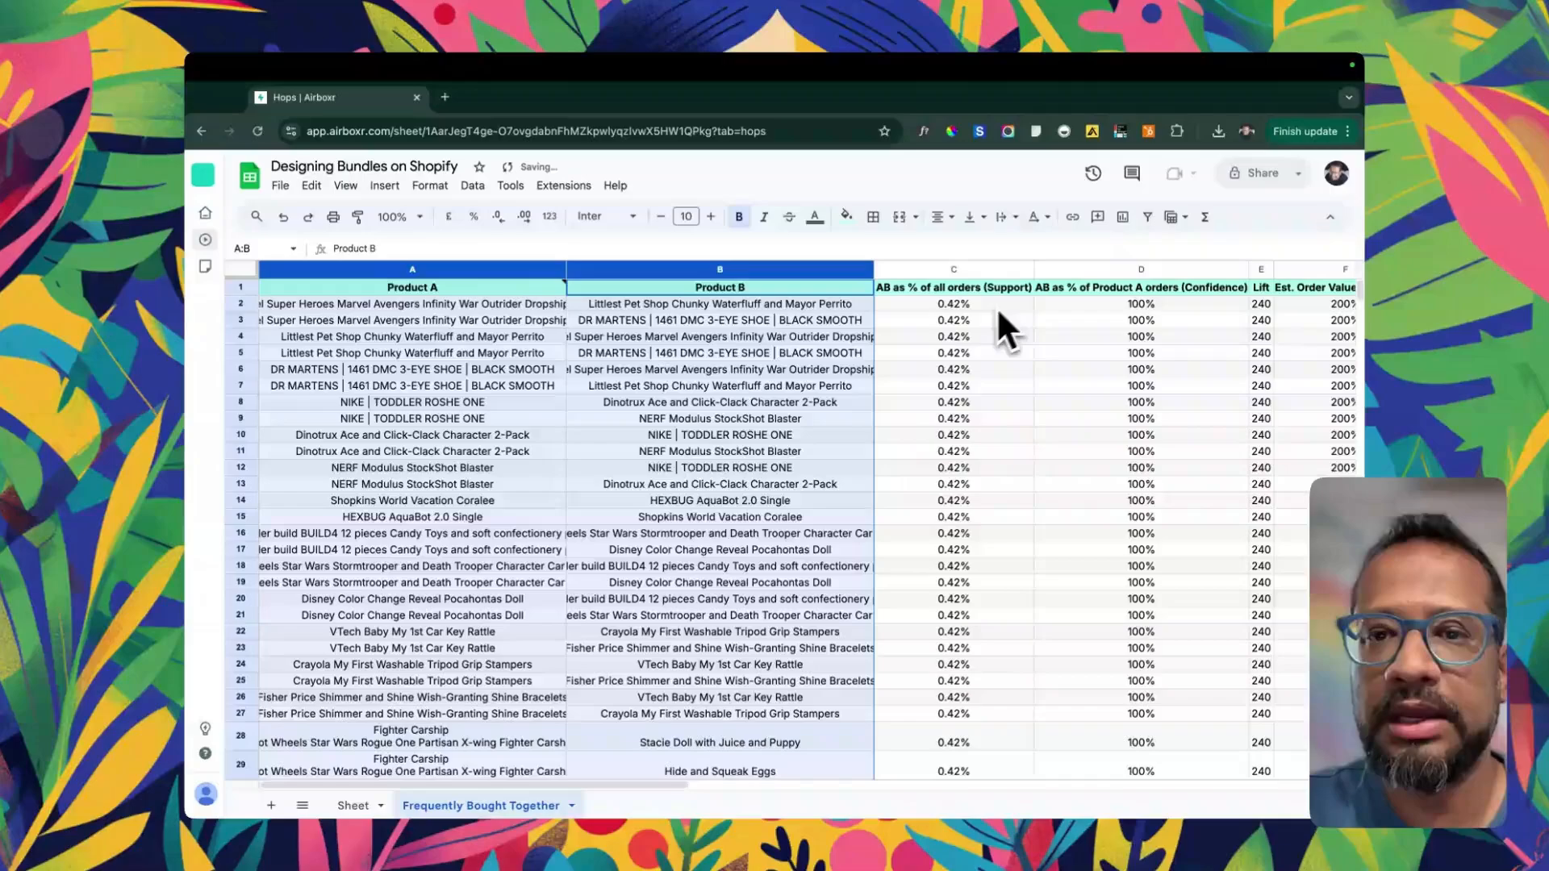
- Review the support figures in the new Frequently Bought Together results tab
click(953, 303)
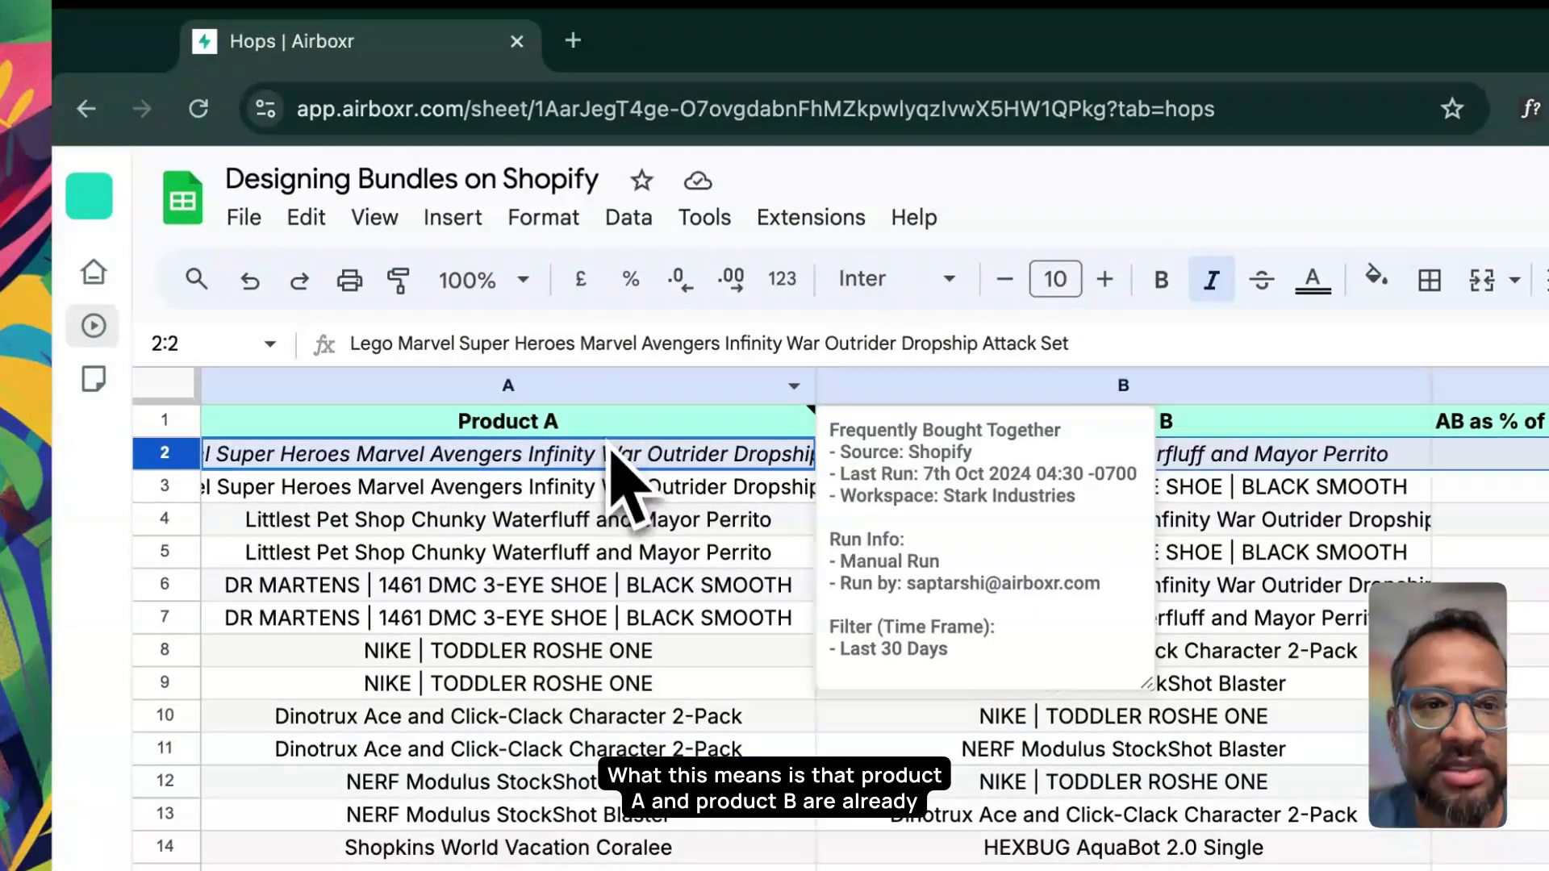
click(1122, 453)
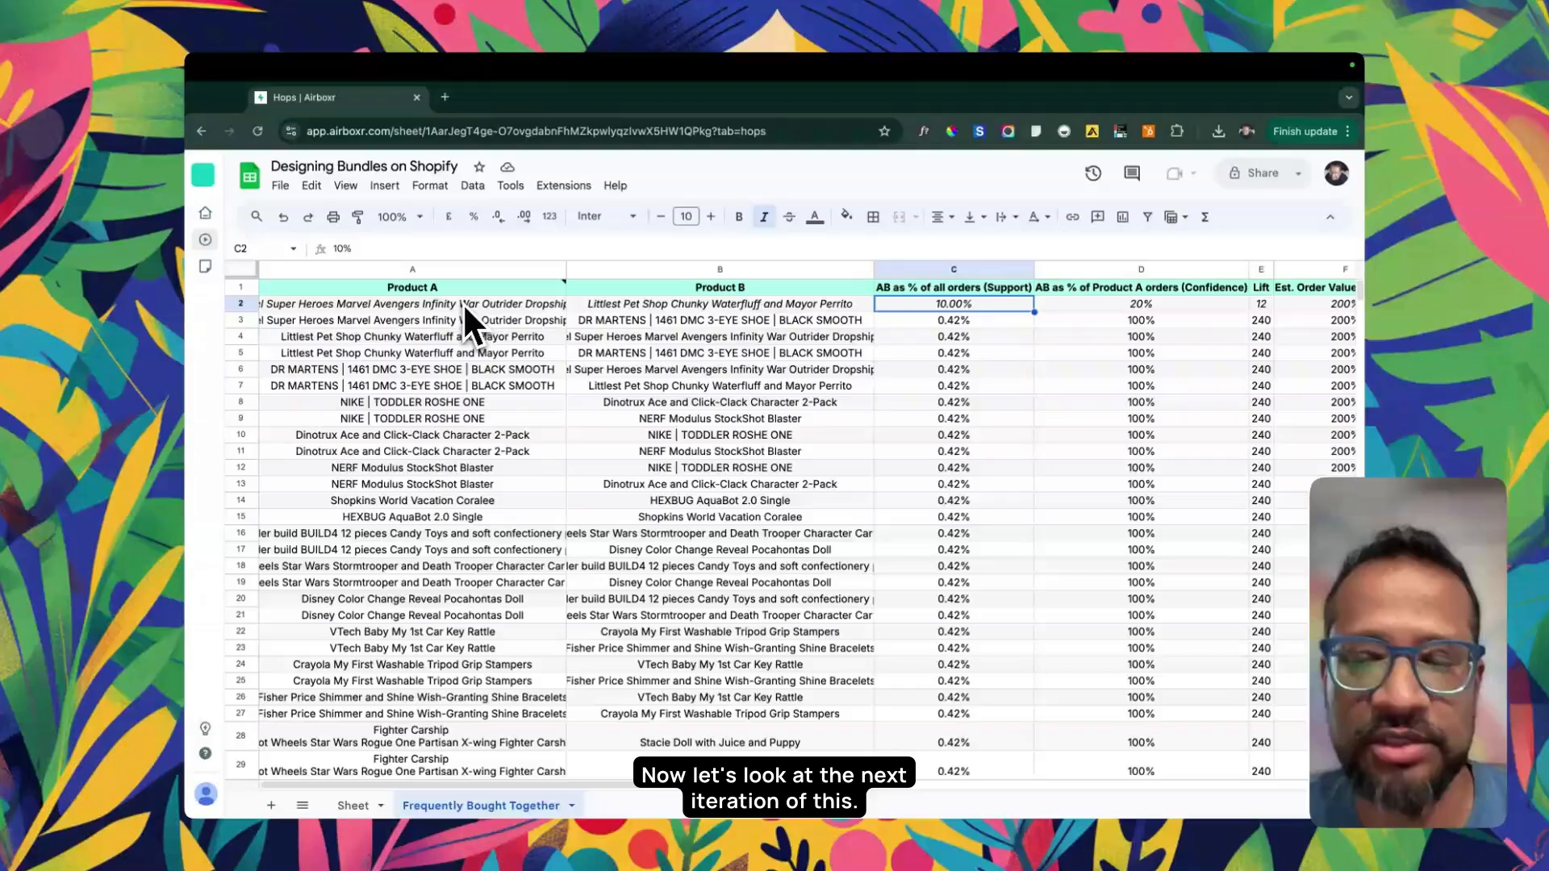
click(412, 303)
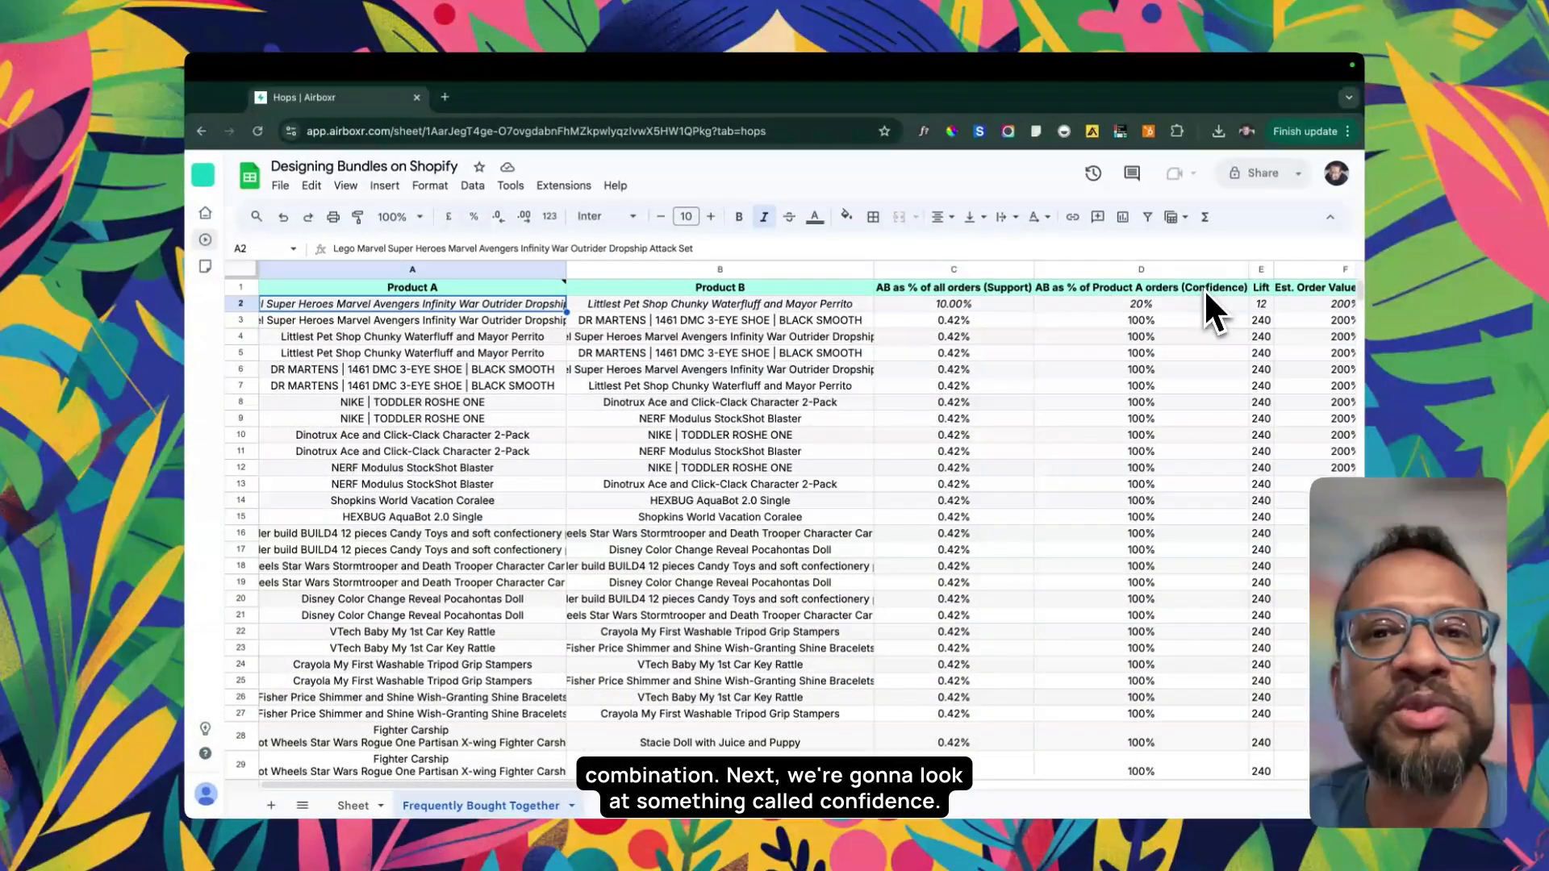
click(1141, 287)
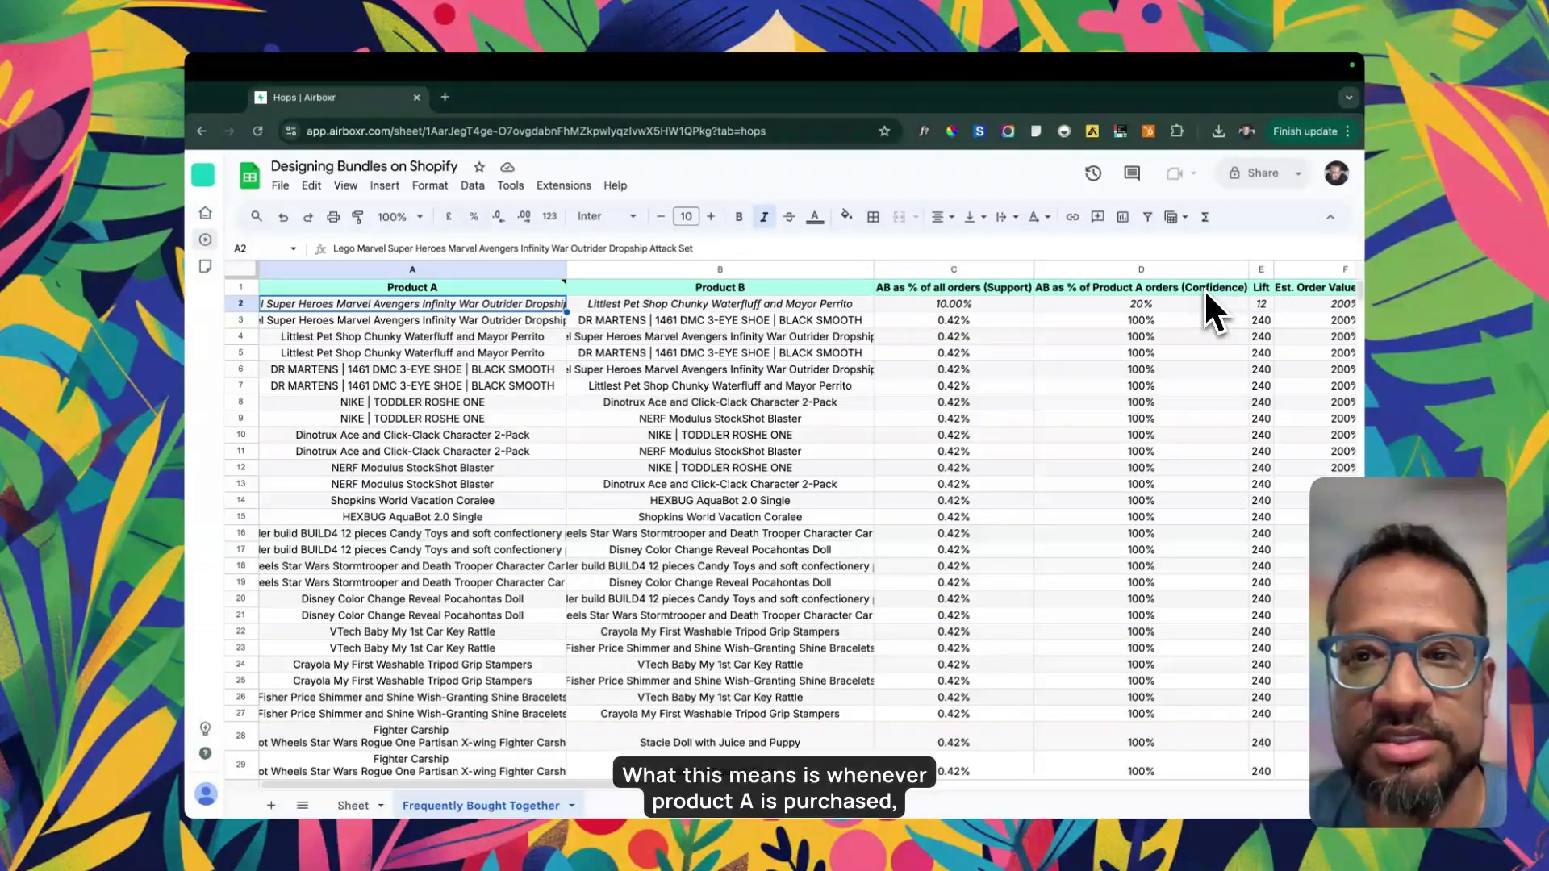
click(1141, 303)
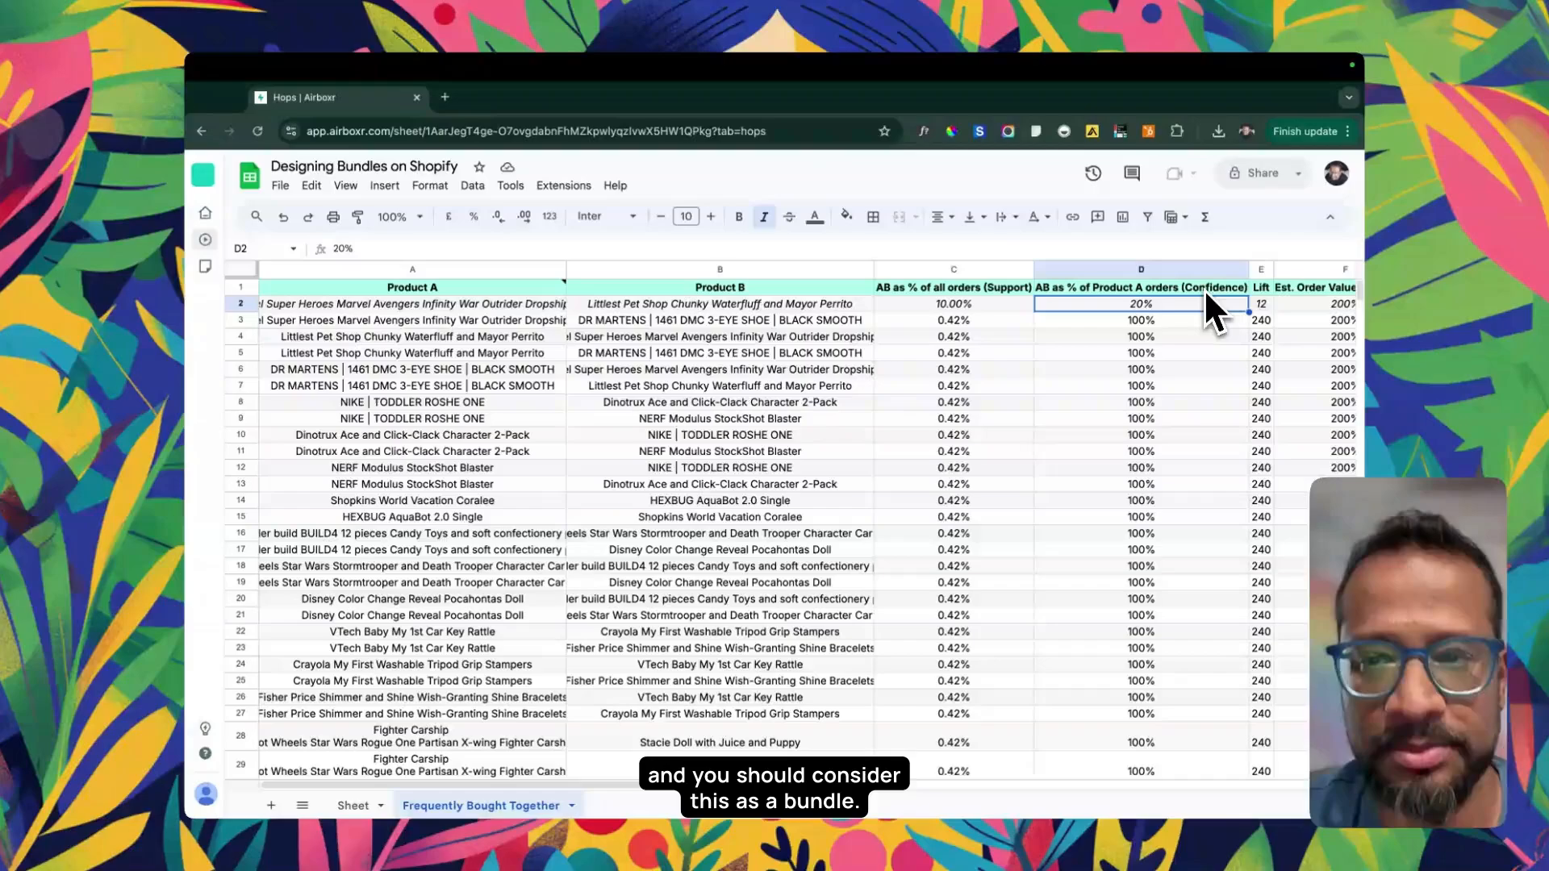
click(1260, 304)
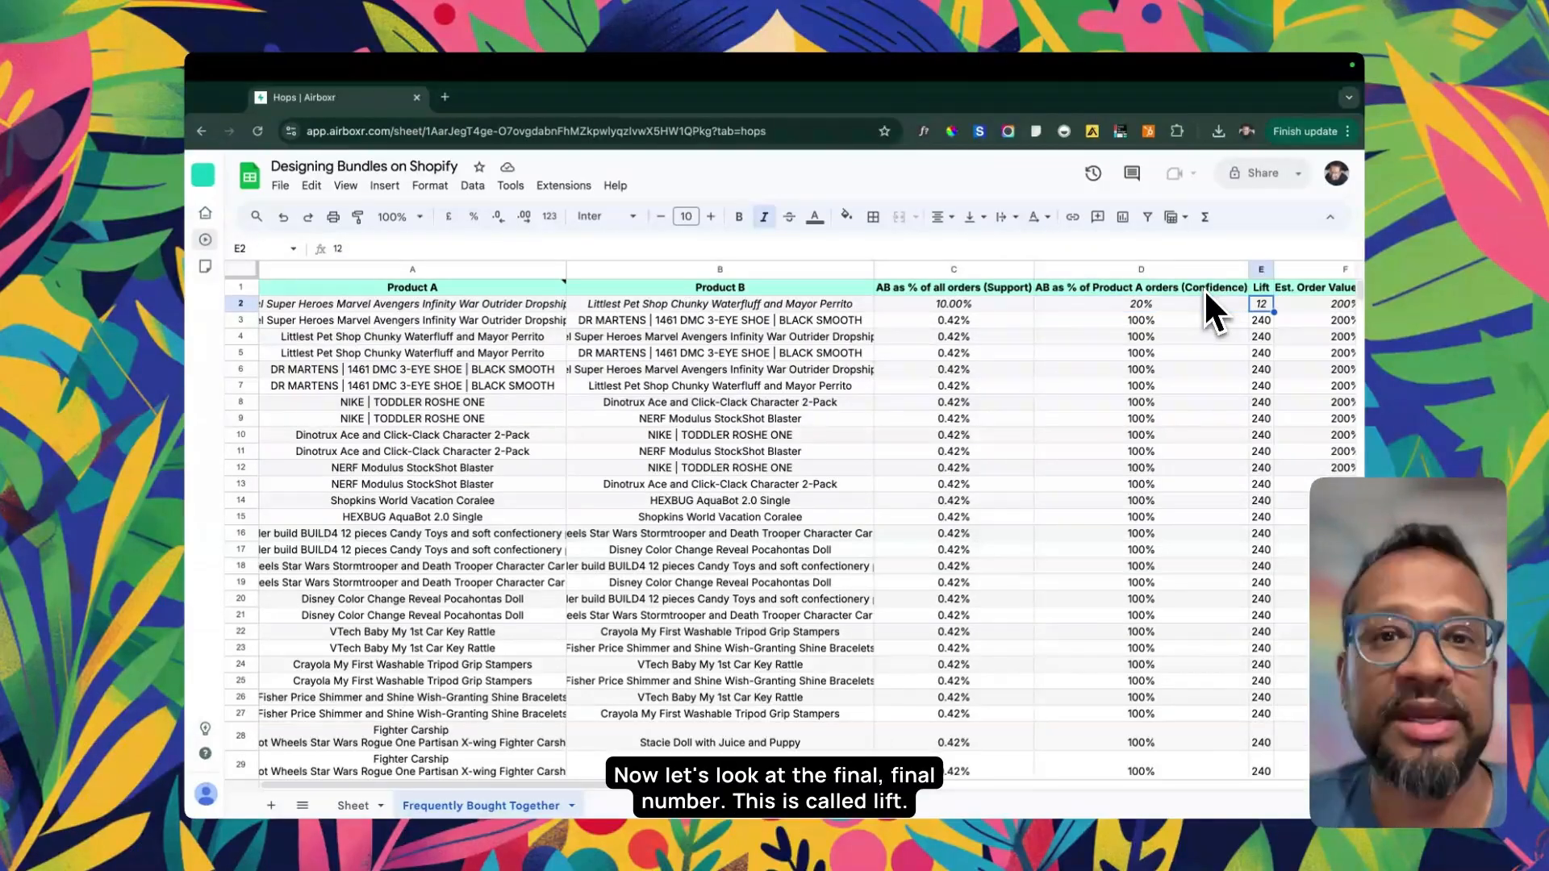
click(1262, 287)
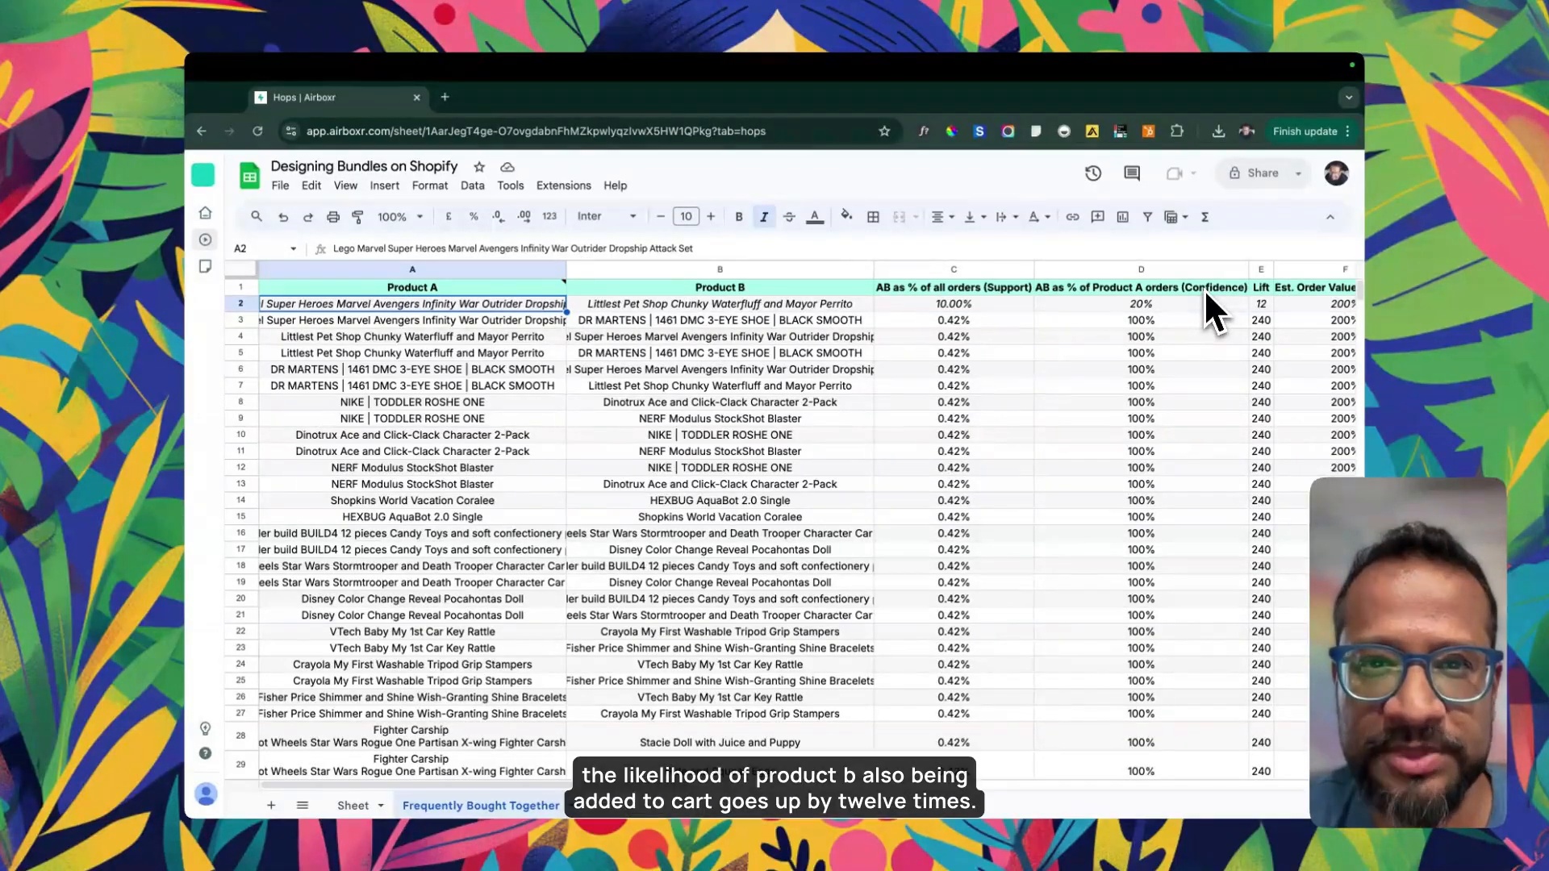
click(720, 304)
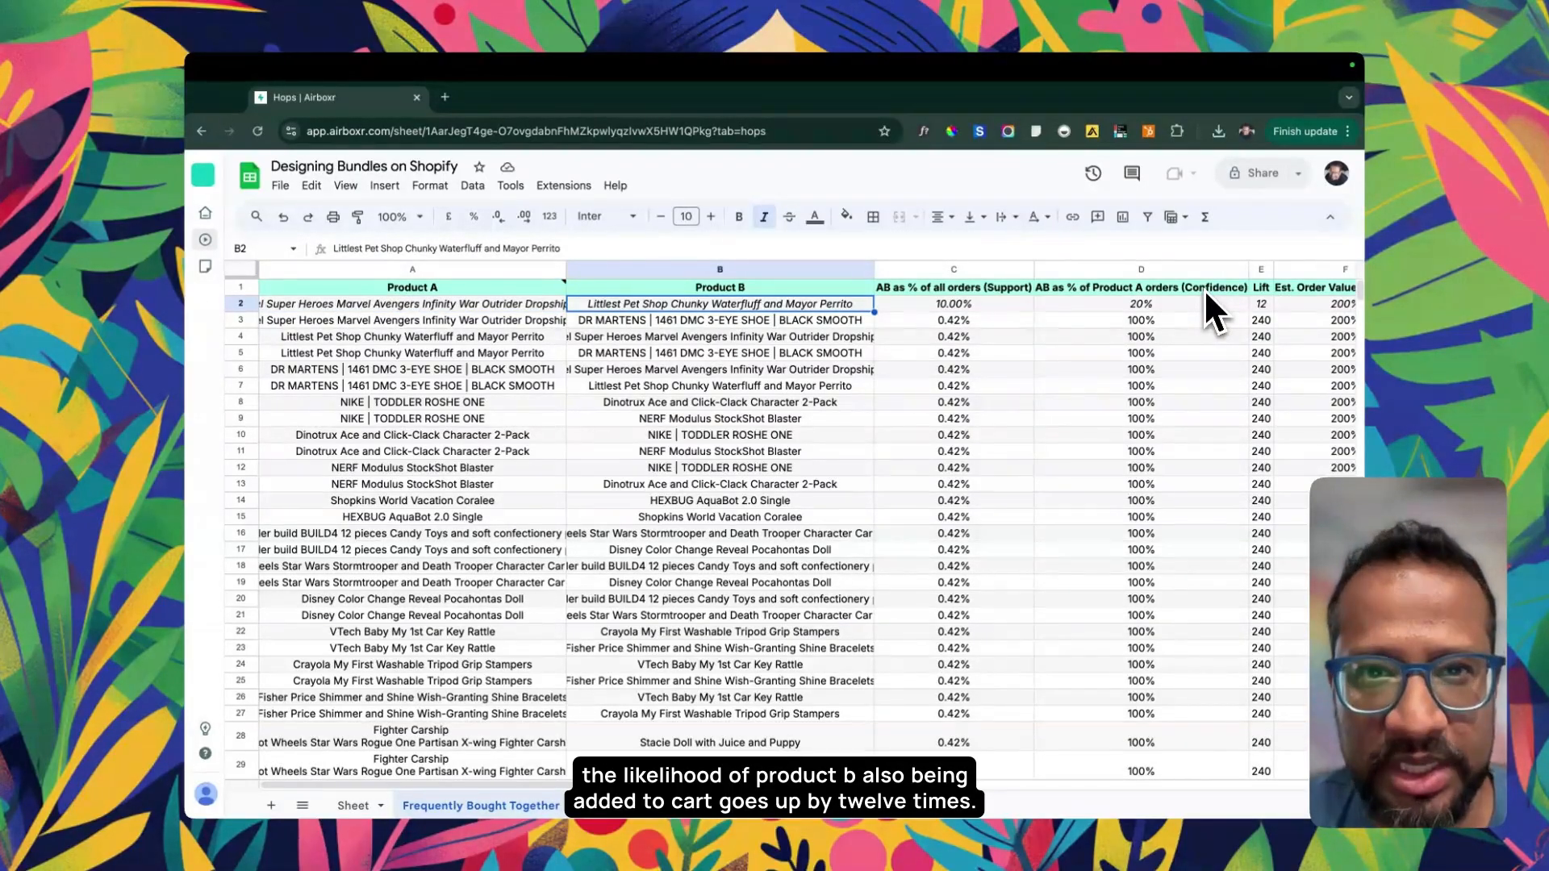
click(1262, 303)
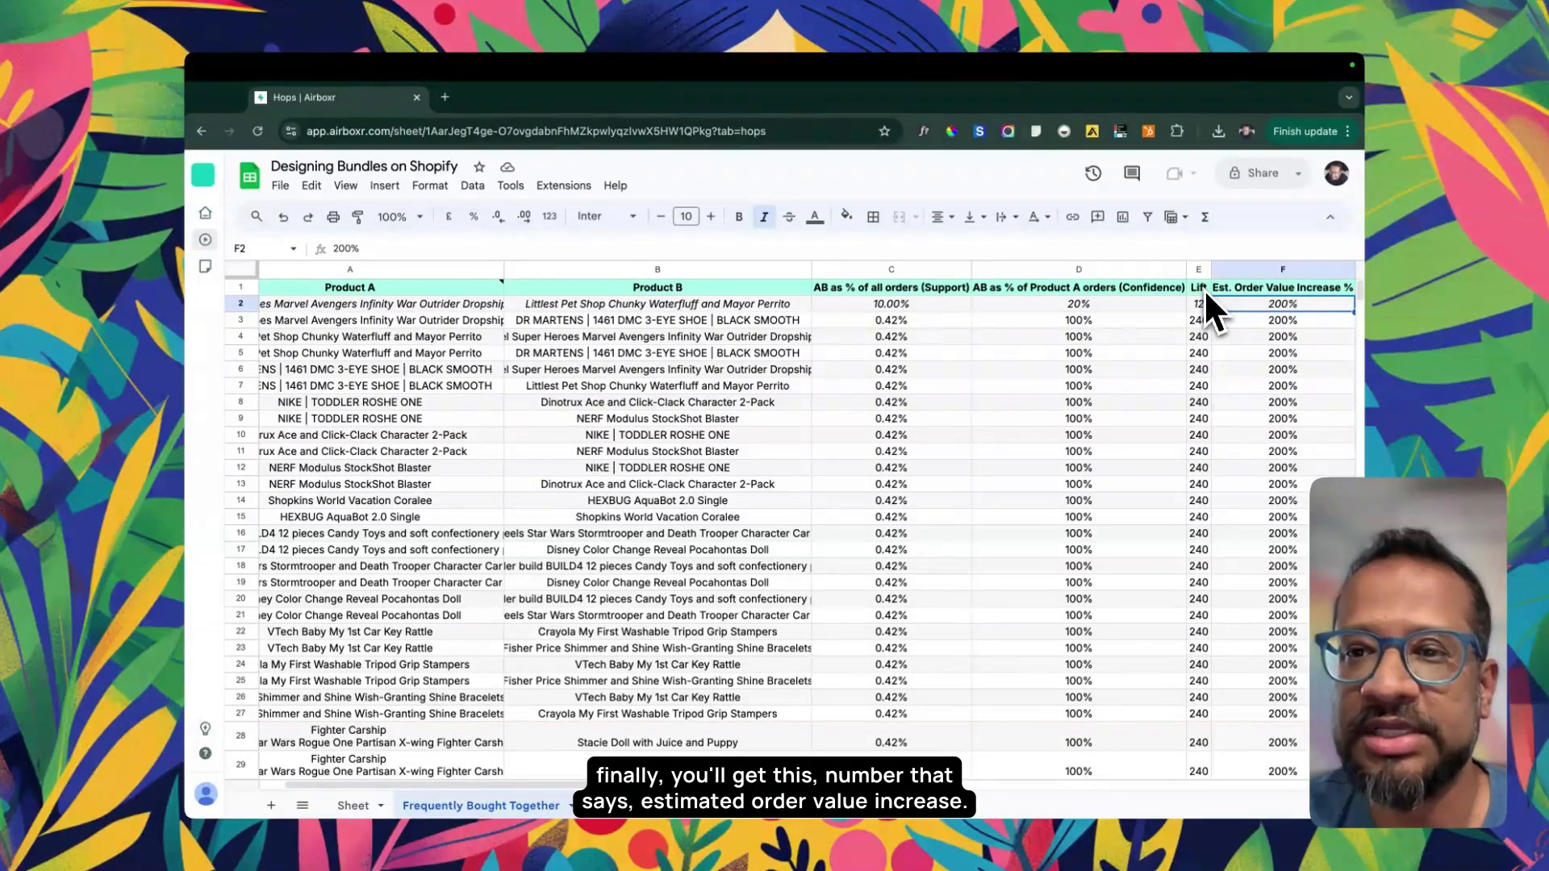
click(737, 217)
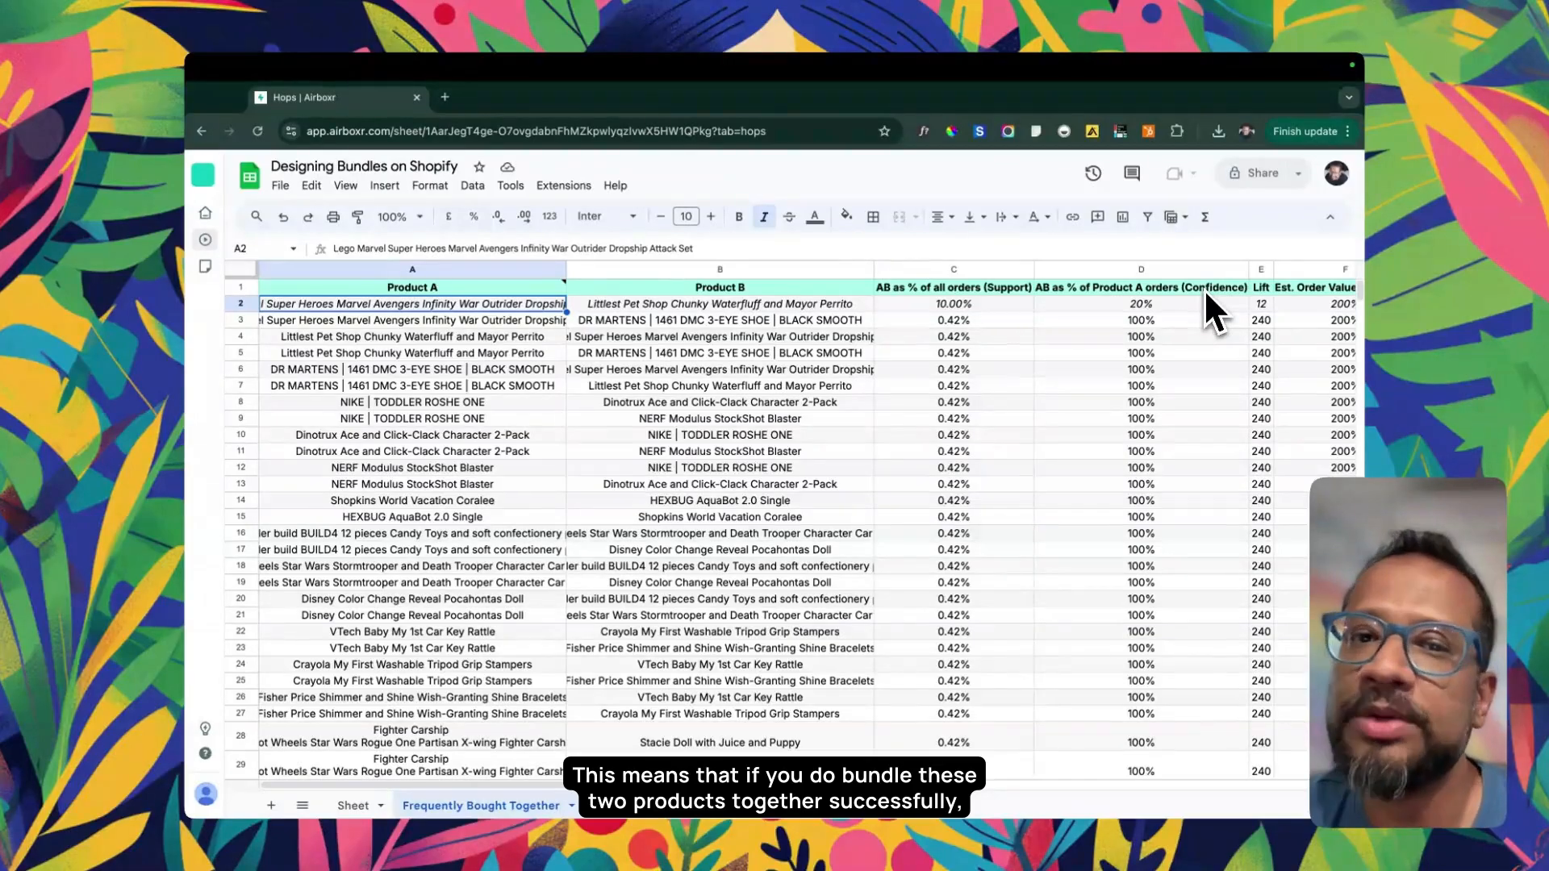
click(720, 304)
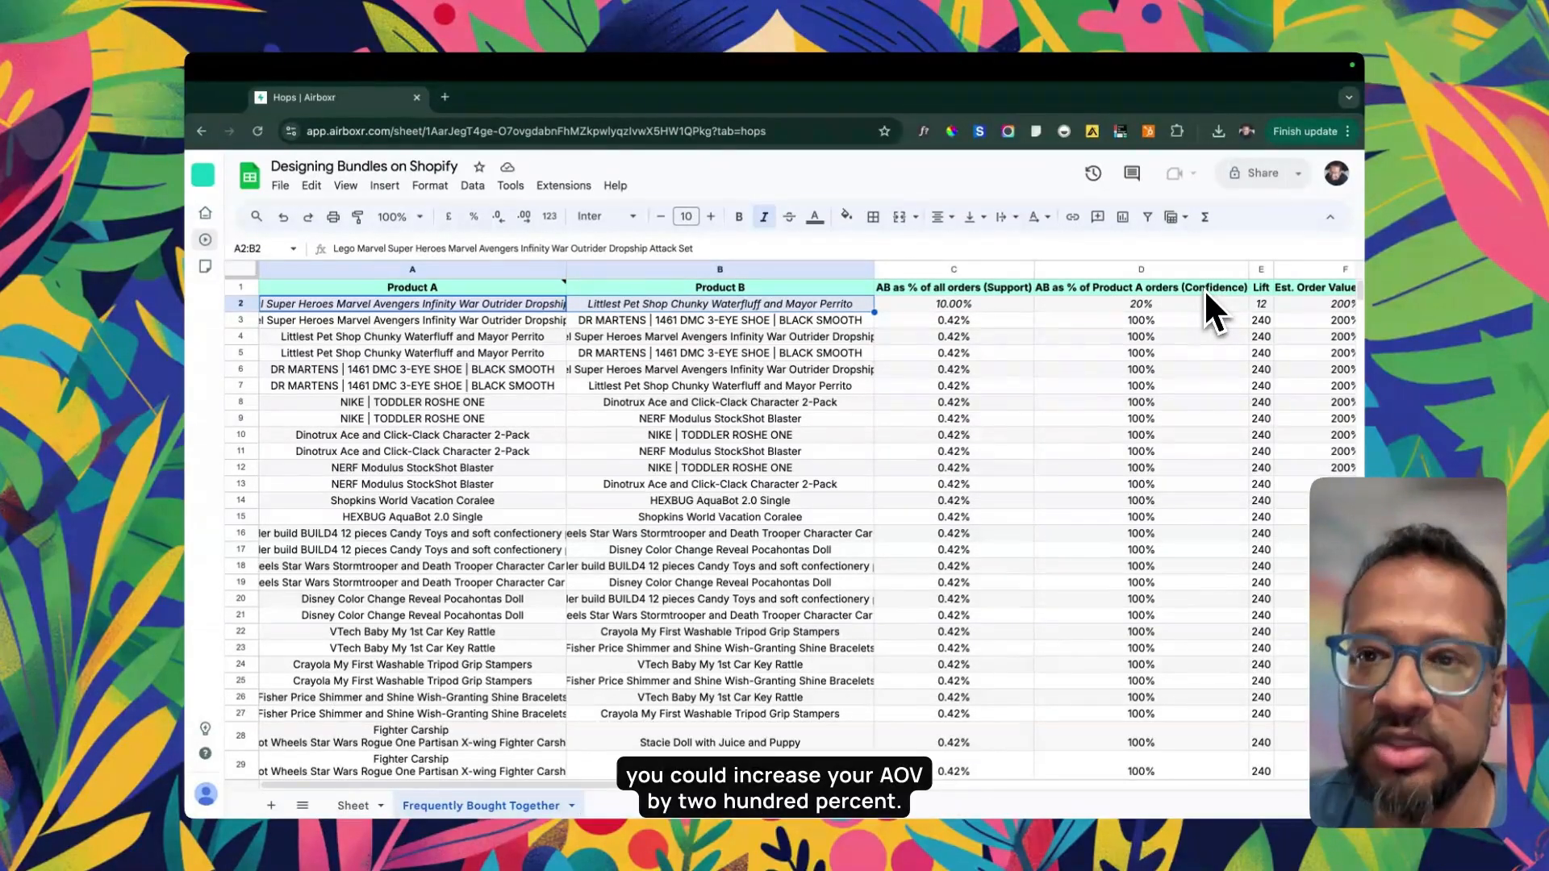